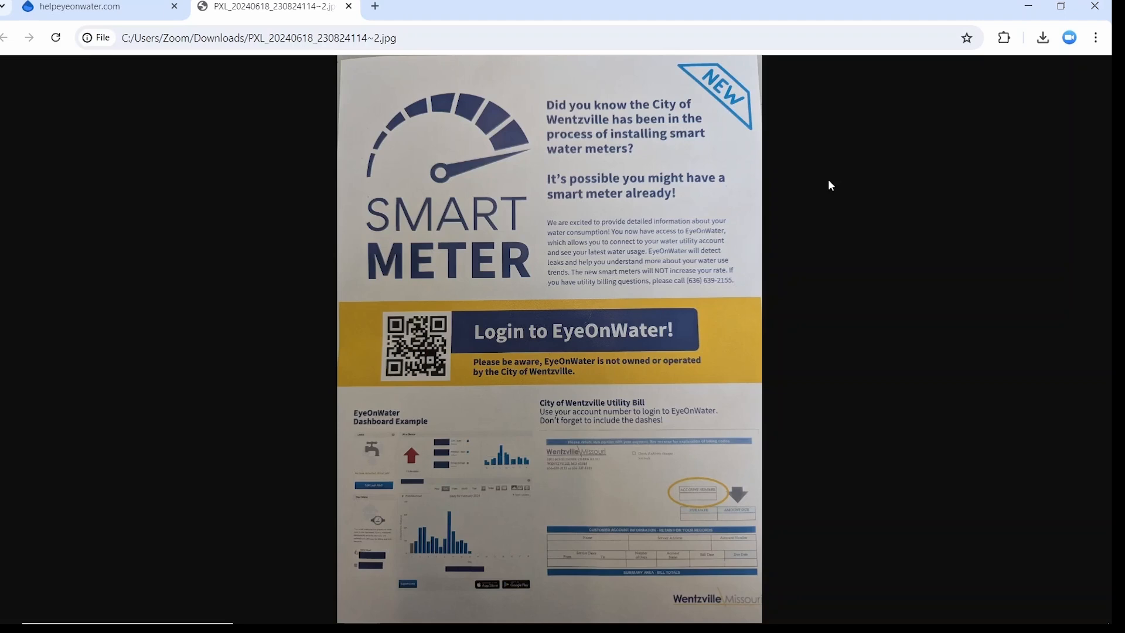
Switch from the smart meter flyer tab back to the helpeyeonwater.com 'Using EyeOnWater' page
click(82, 7)
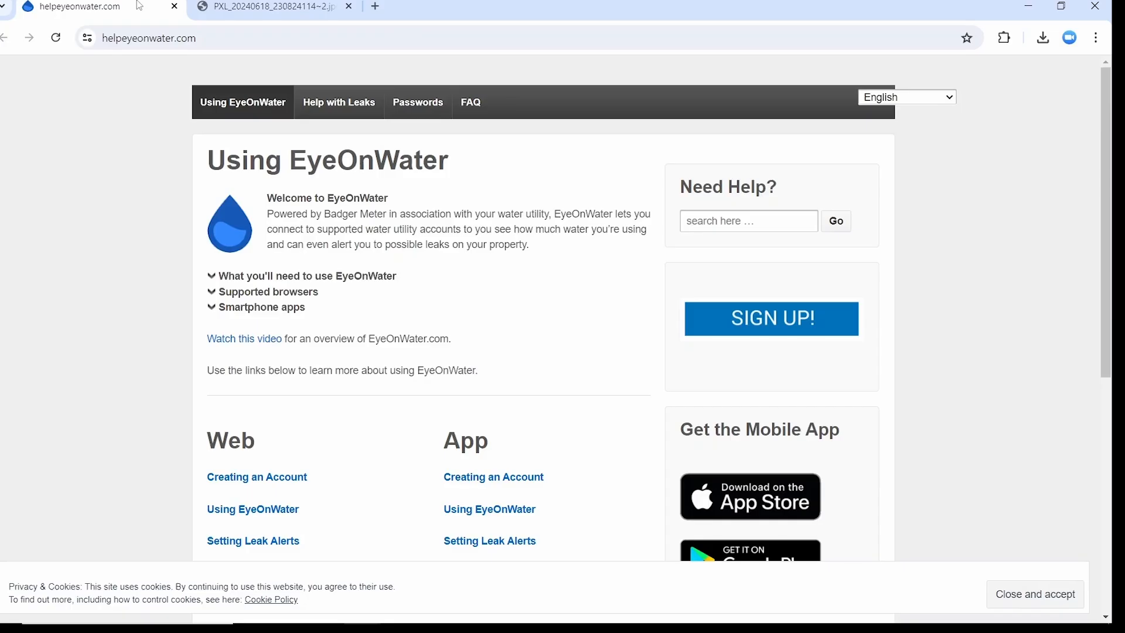